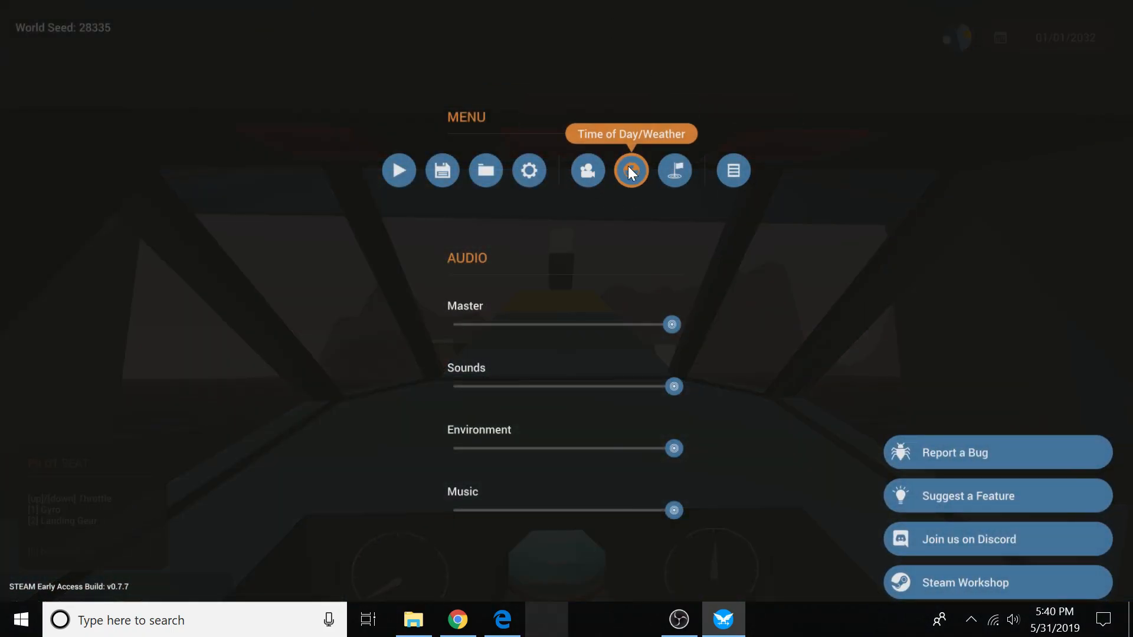
Step: Override time to daylight and weather, raising fog, wind and rain into a storm
left_click(630, 172)
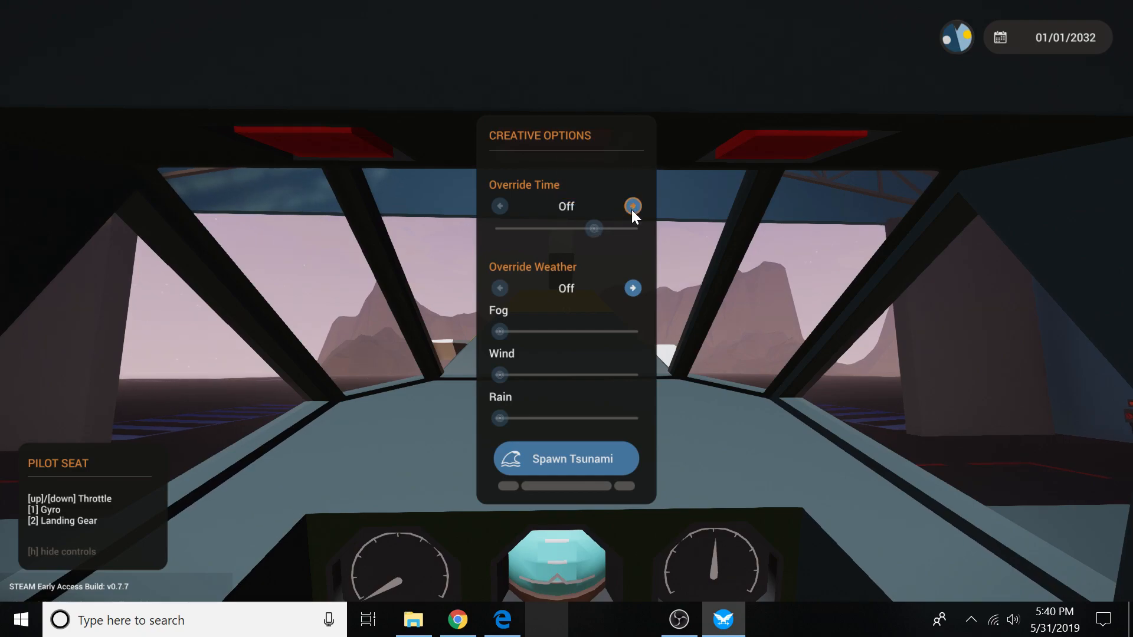
left_click_drag(592, 228, 569, 228)
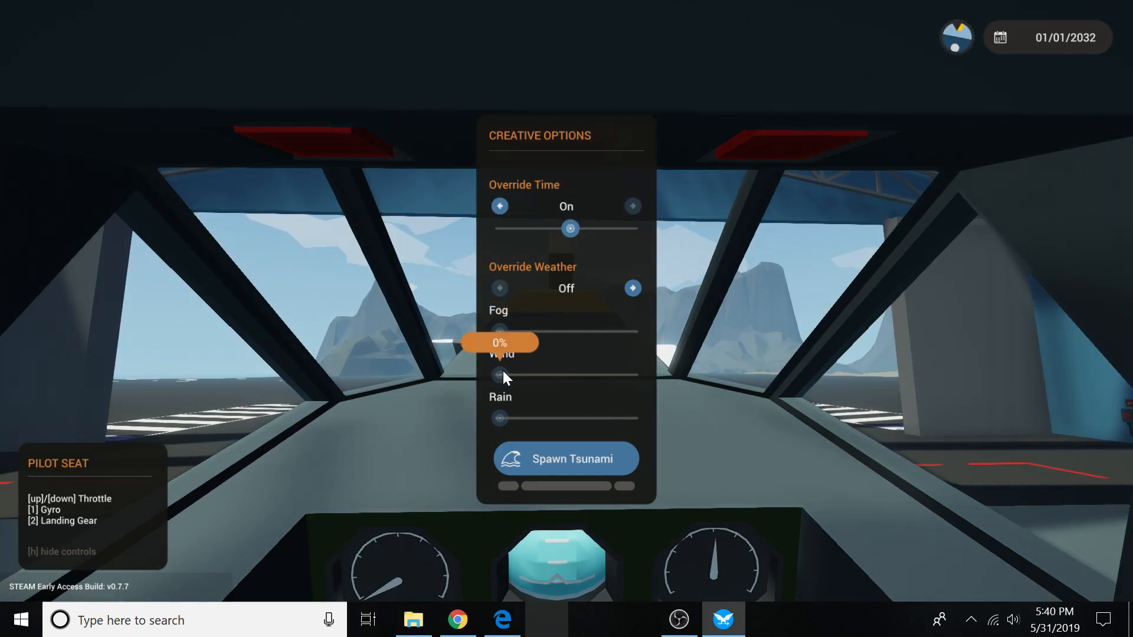
left_click(633, 288)
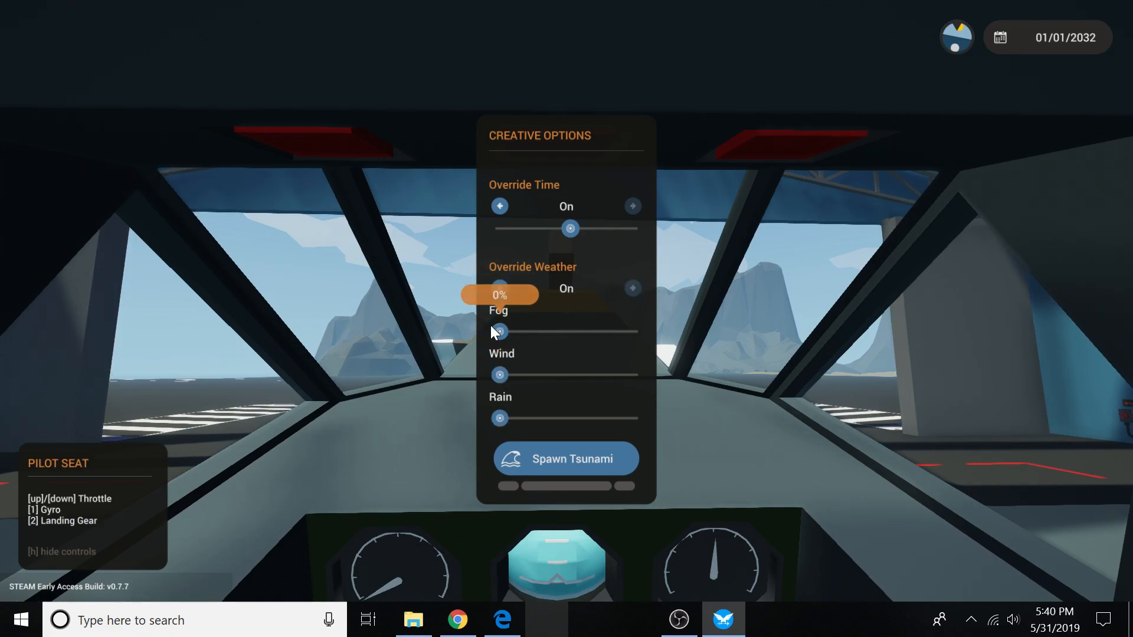
left_click_drag(498, 331, 531, 331)
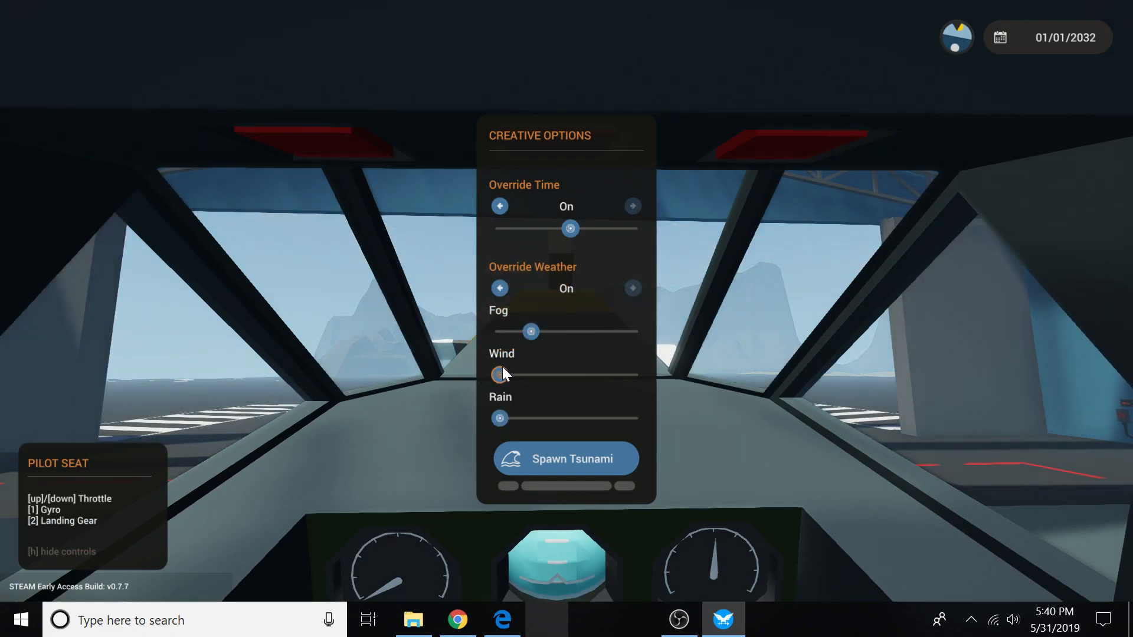
left_click_drag(494, 374, 552, 374)
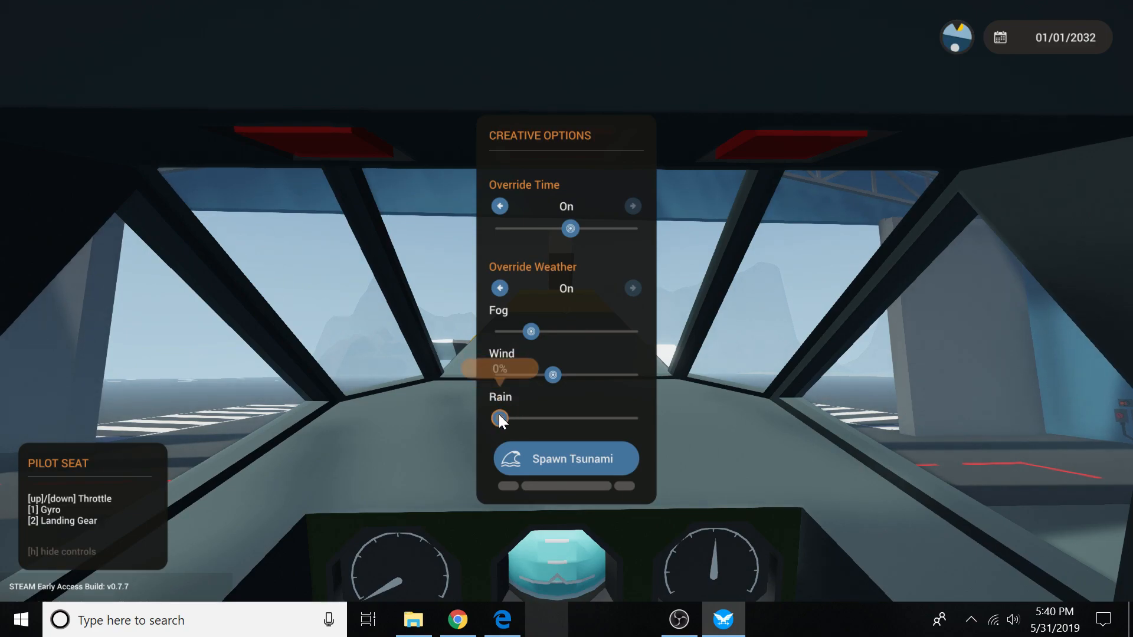
left_click_drag(498, 418, 633, 418)
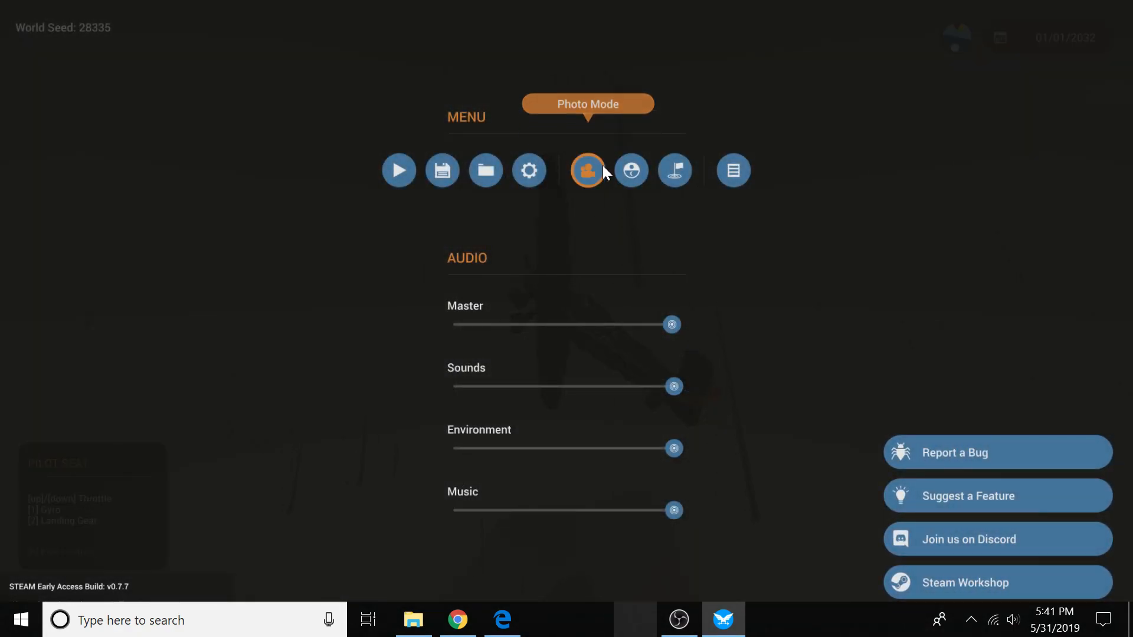
Step: Enter photo mode from the pause menu to view the stormy scene
left_click(630, 170)
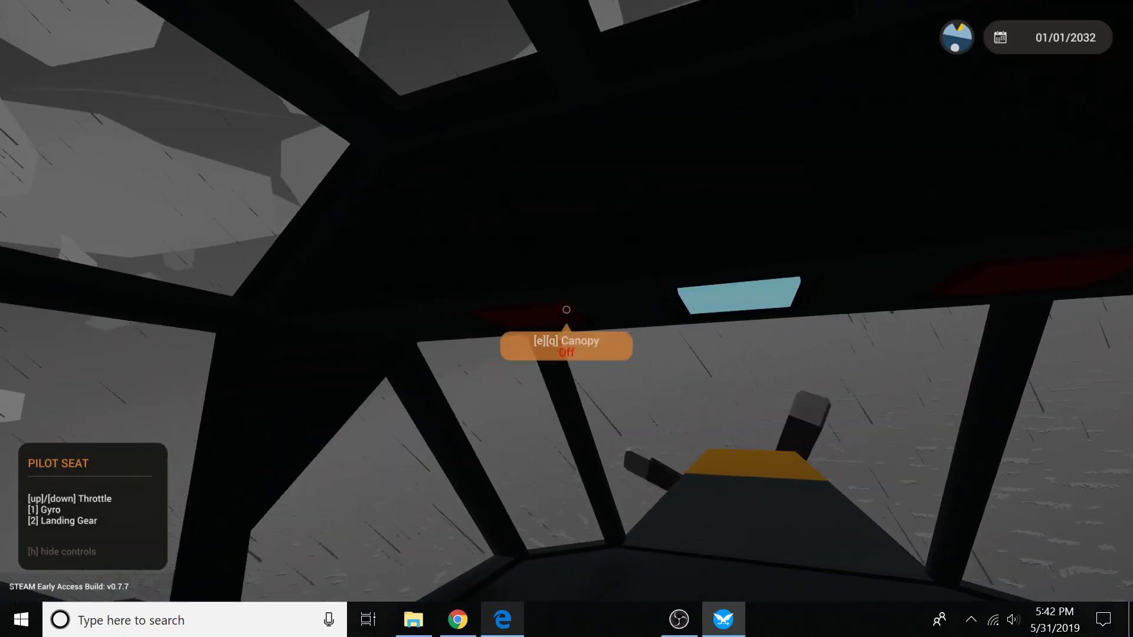
Step: Open the cockpit canopy while flying through the rain
key("e")
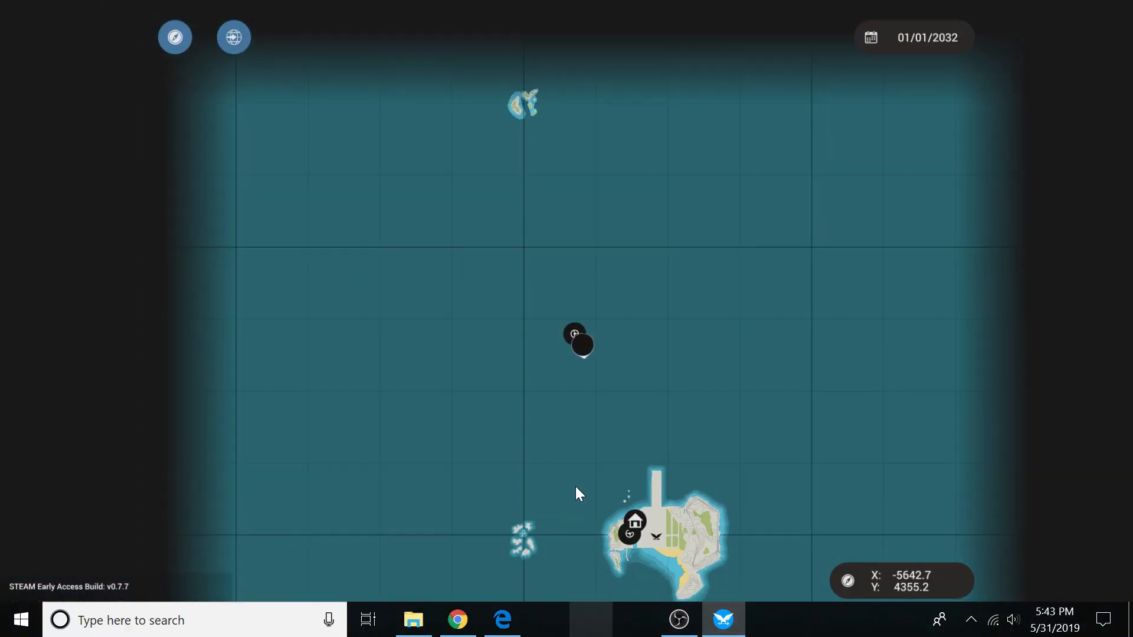
Step: Fast travel to a point near the home base island, confirming the dialog
left_click(576, 340)
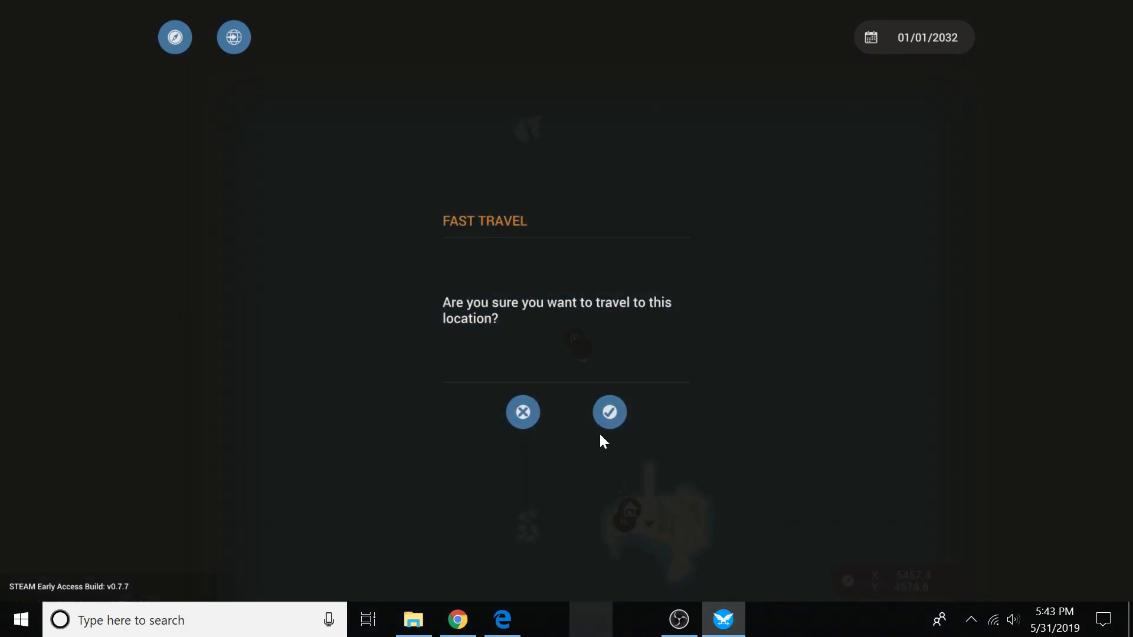
left_click(609, 412)
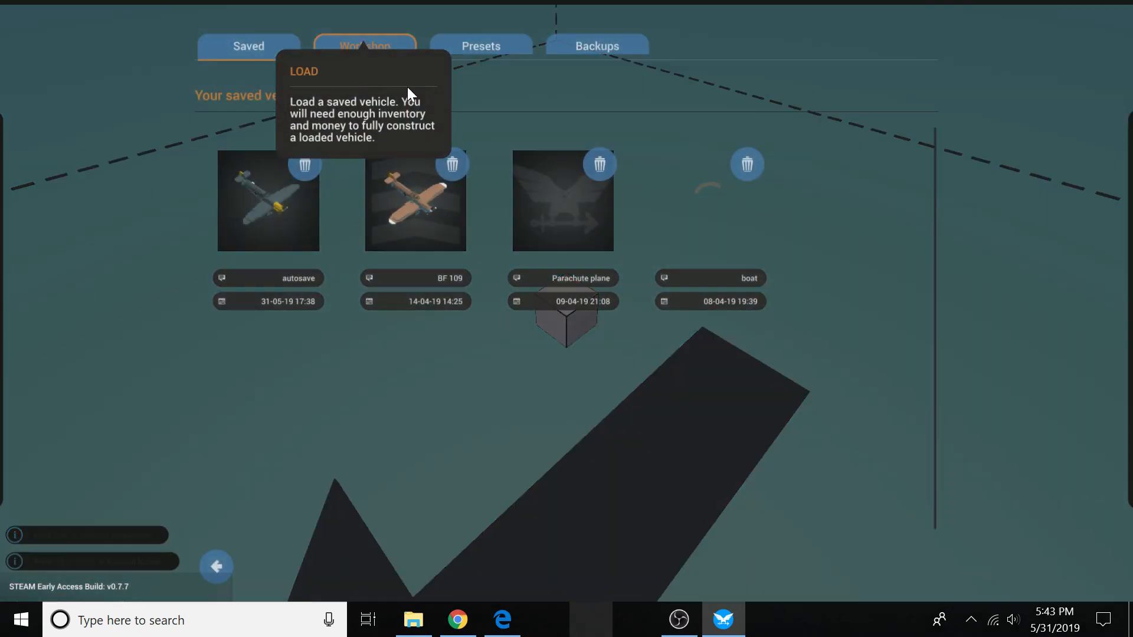
Step: Load the saved BF 109 plane into the workbench editor
left_click(414, 201)
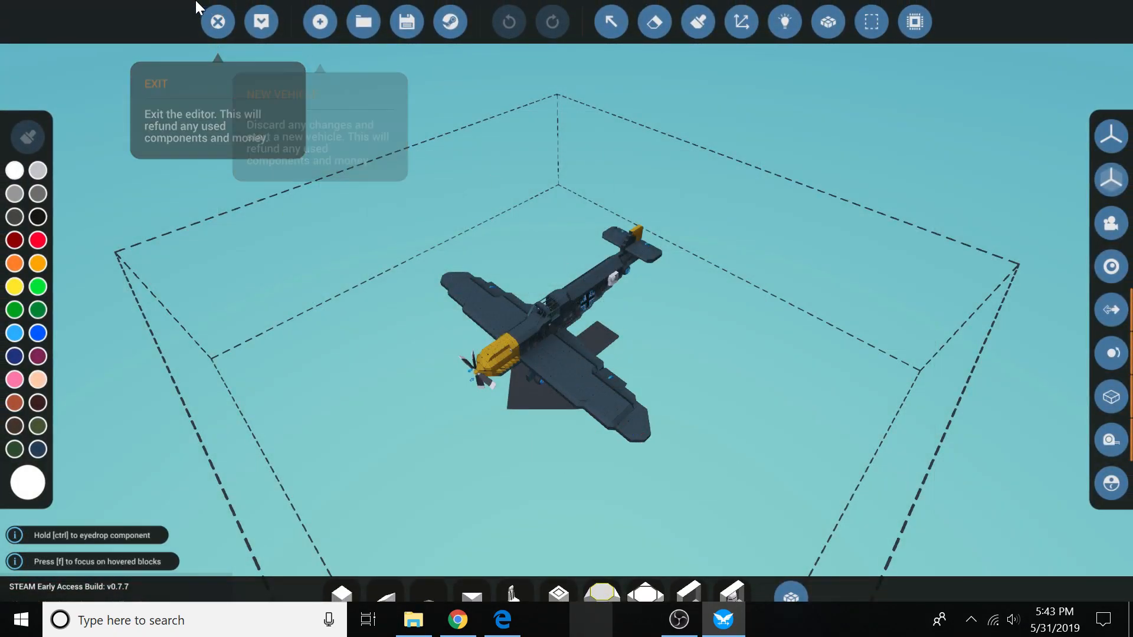
left_click(217, 21)
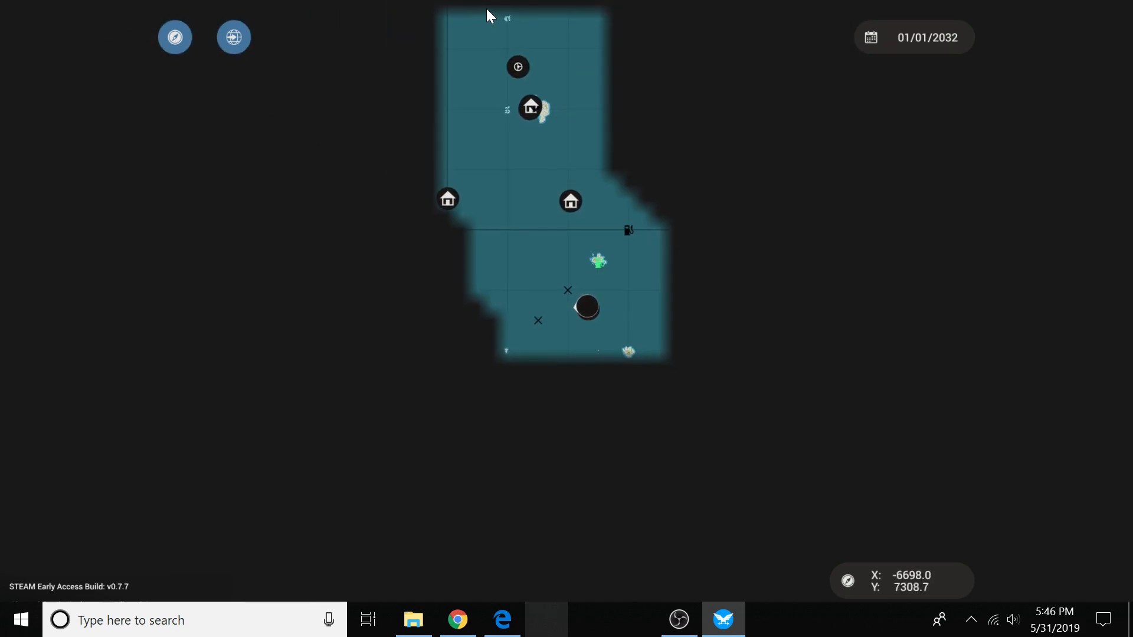
mouse_move(532, 122)
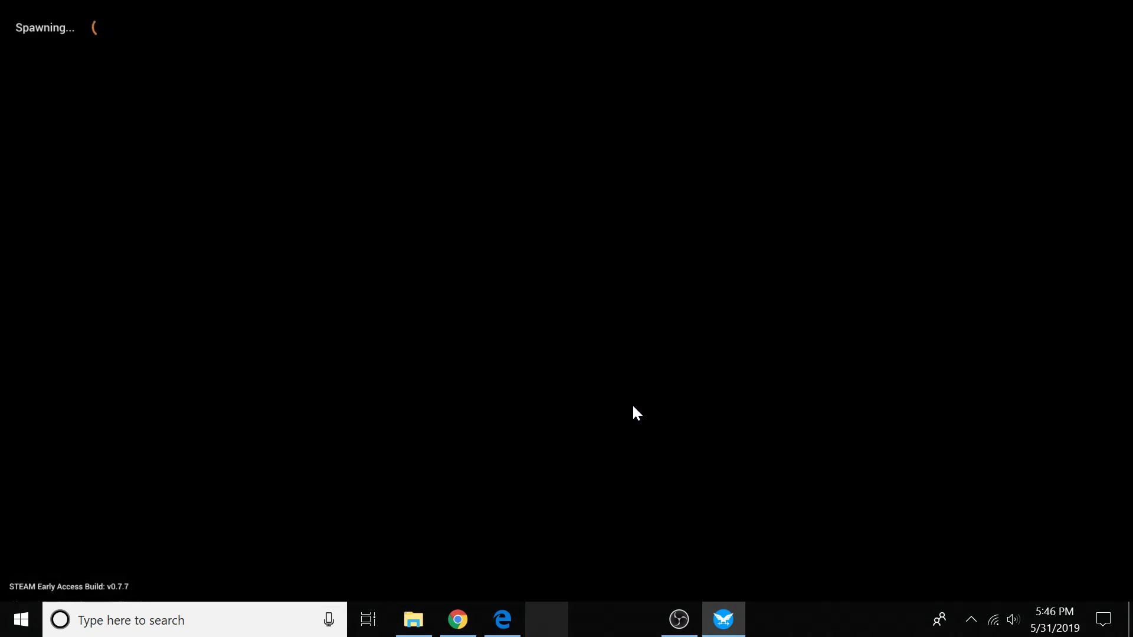
mouse_move(21, 483)
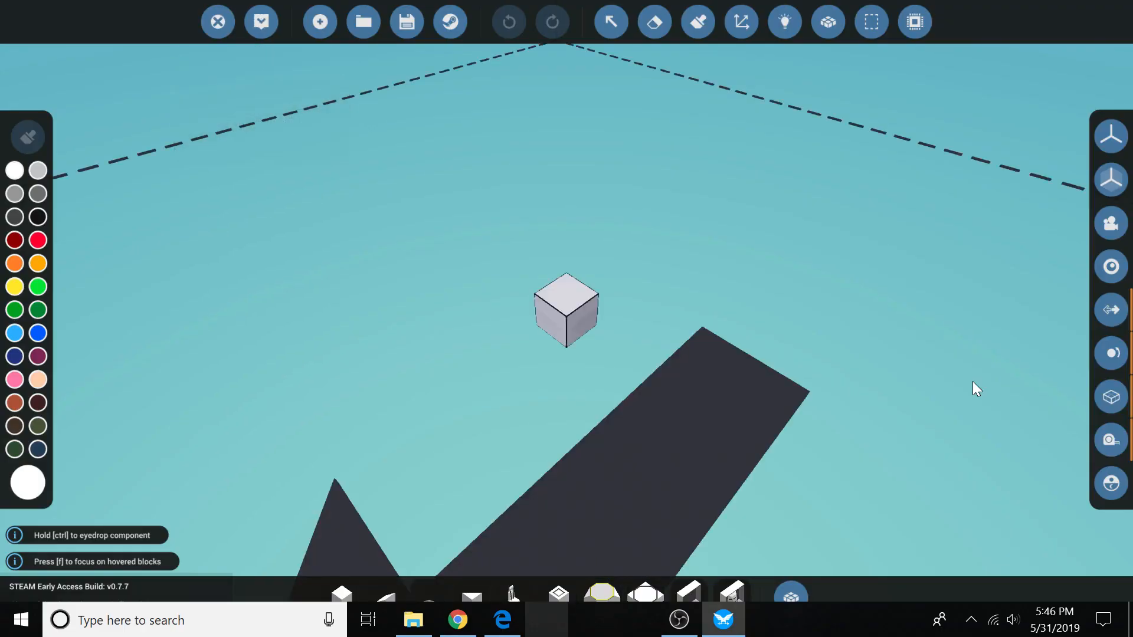
Step: Load the BF-109 save into the workbench via the open vehicle button
left_click(363, 21)
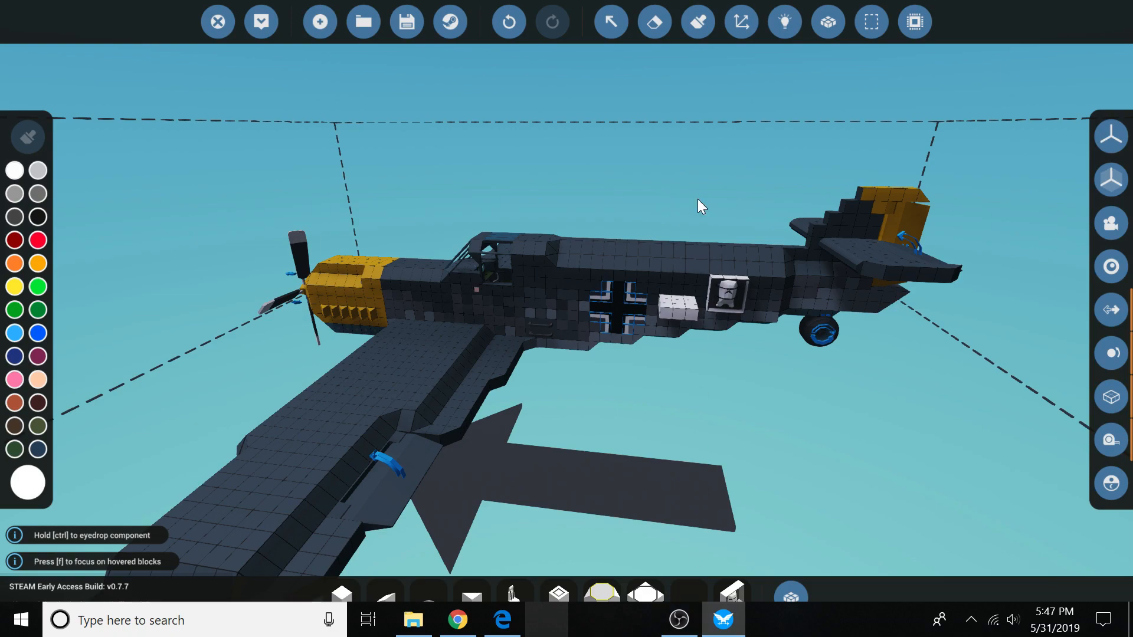
mouse_move(828, 21)
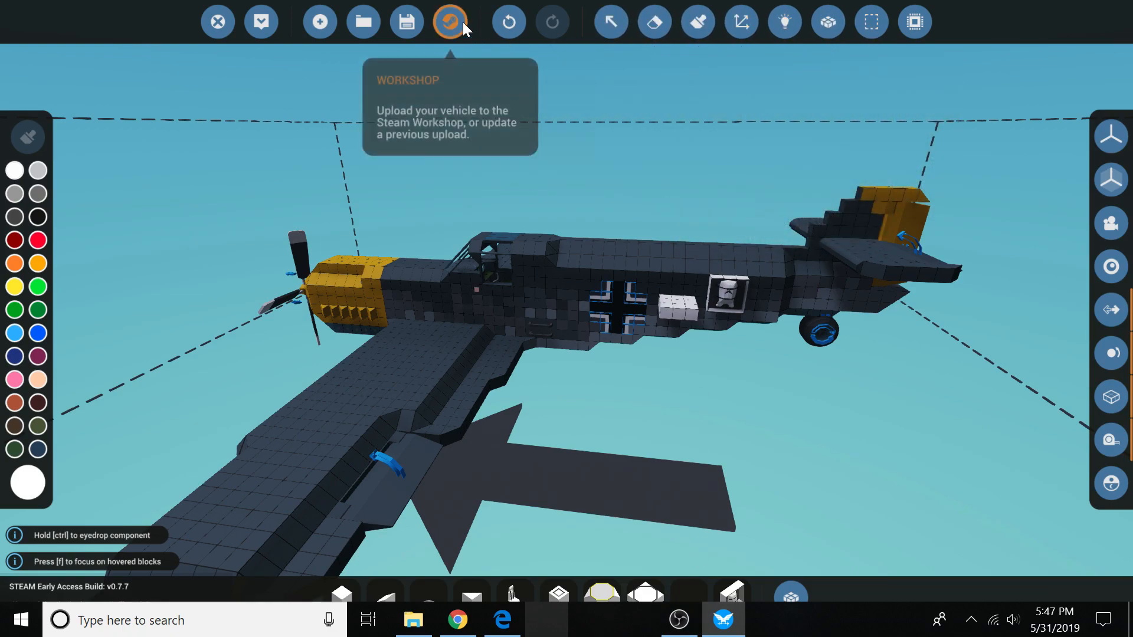
mouse_move(653, 21)
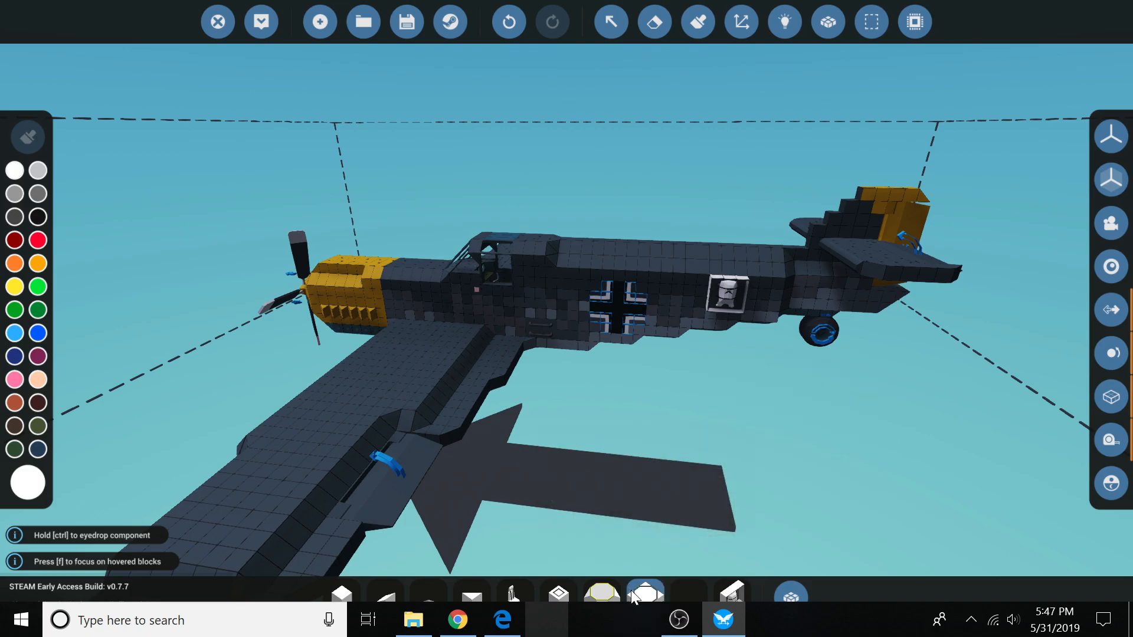
mouse_move(789, 593)
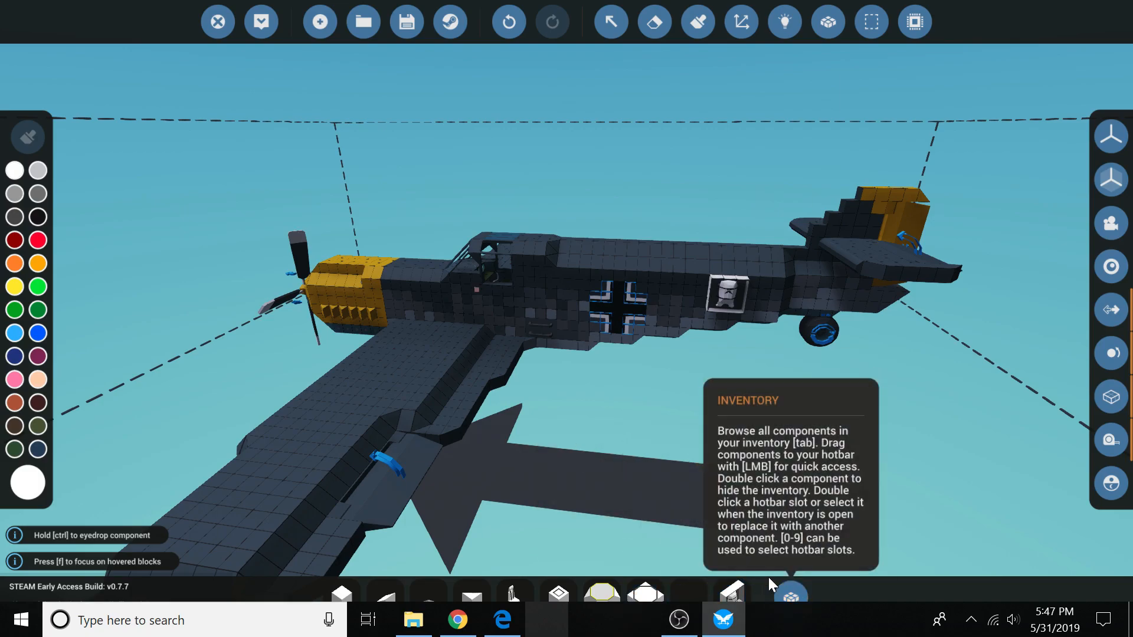
Step: Search the component inventory for 'par', then trim to 'p' and browse results
left_click(790, 593)
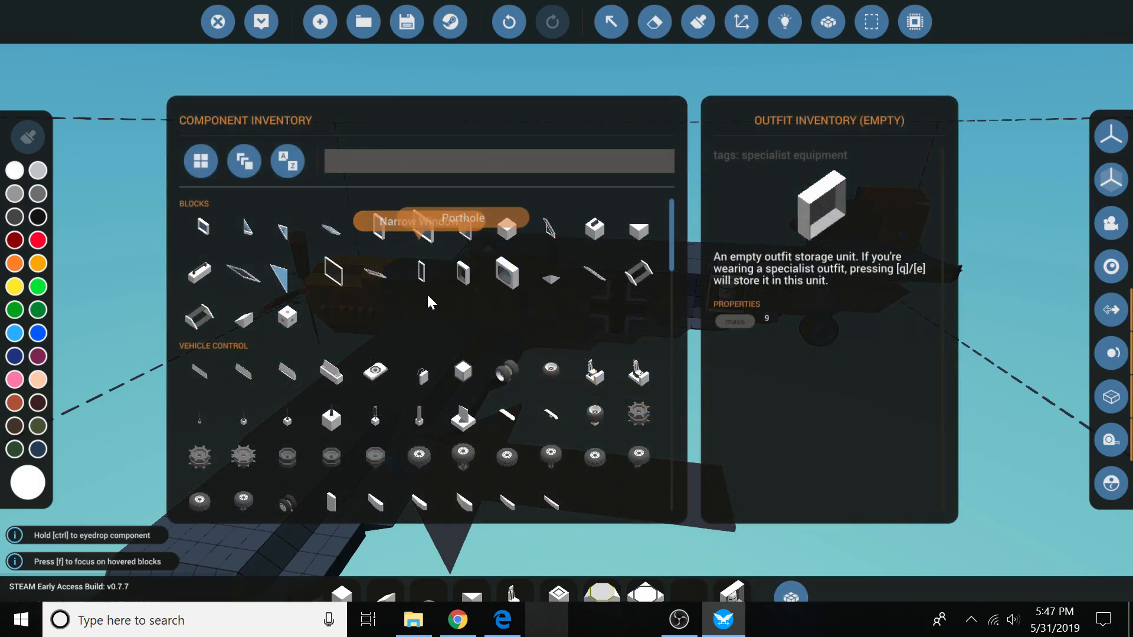
type("p")
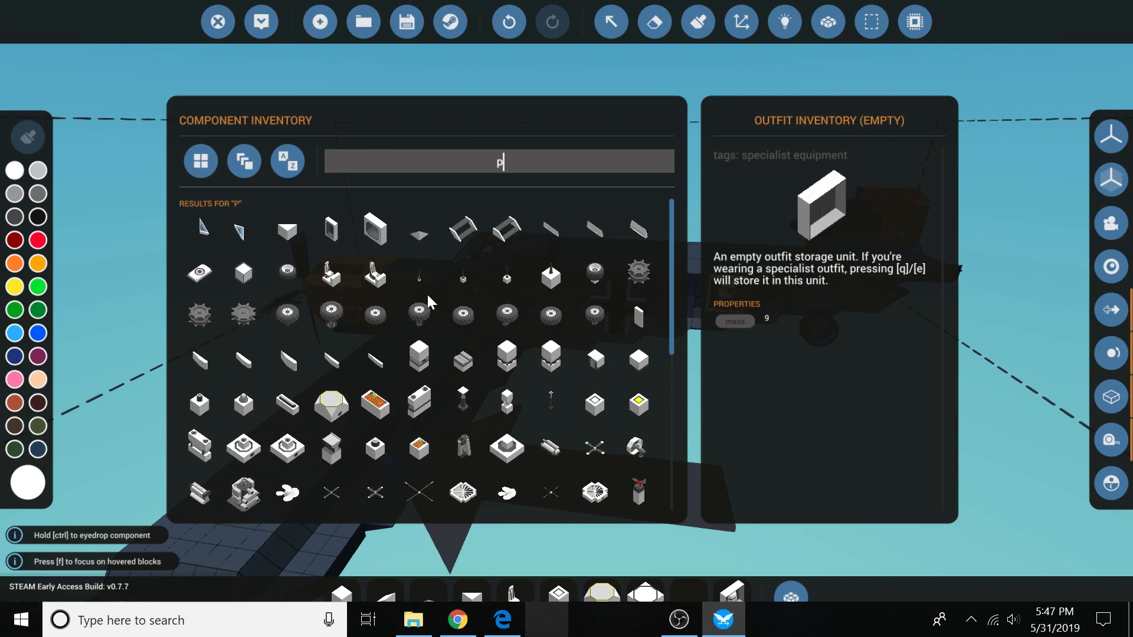
type("ar")
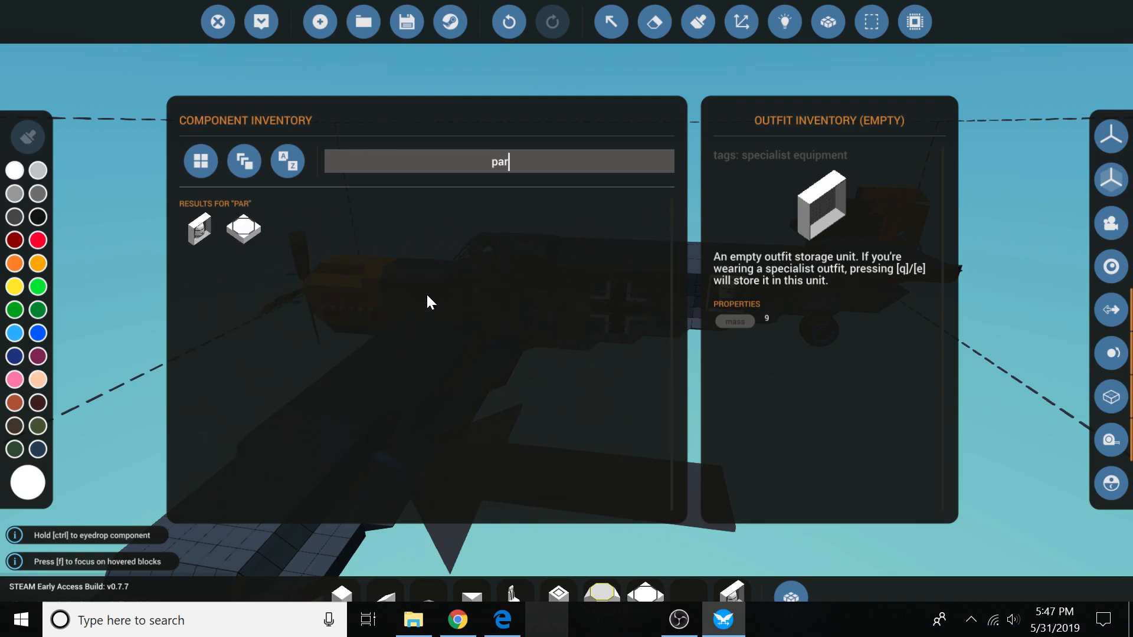
key("BackSpace")
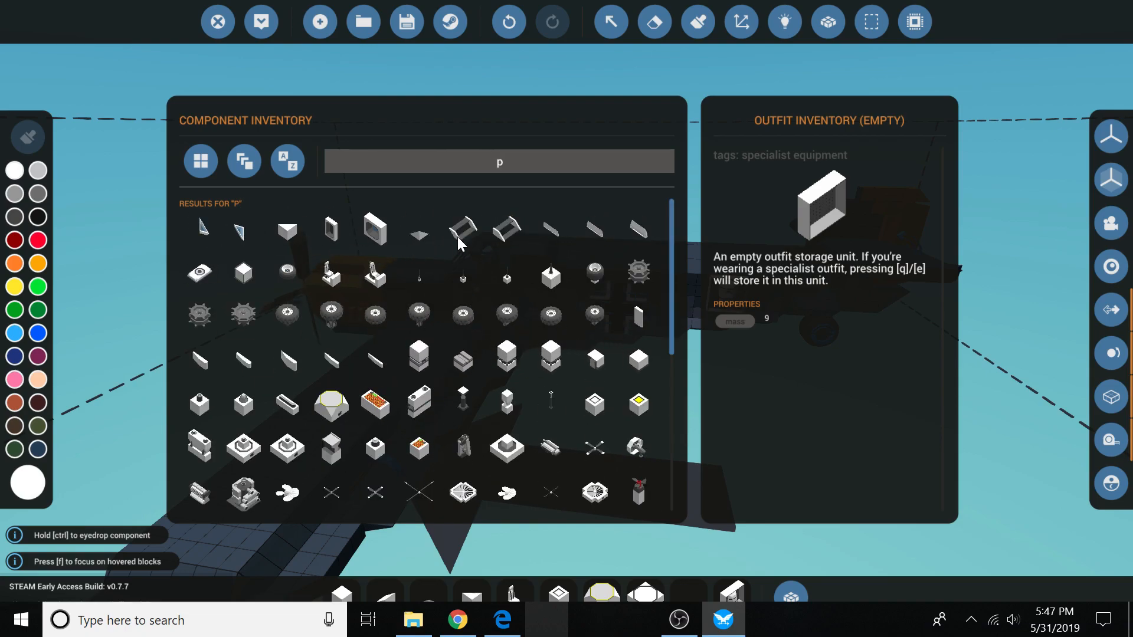
scroll("down", 3)
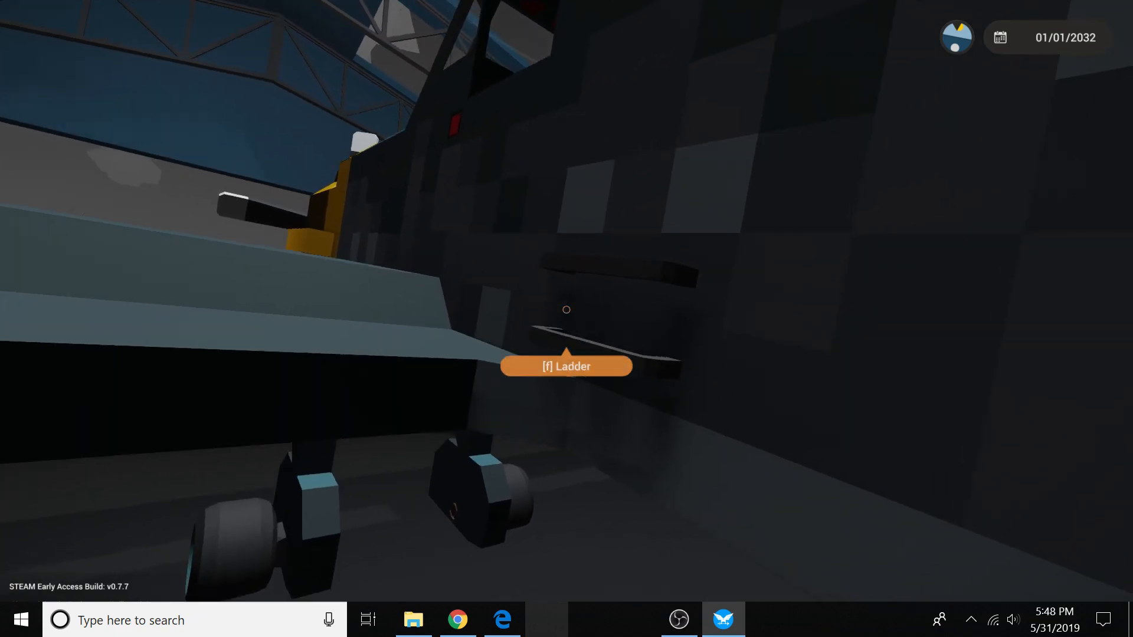
Step: Climb the fuselage ladder and get into the BF 109's cockpit
key("f")
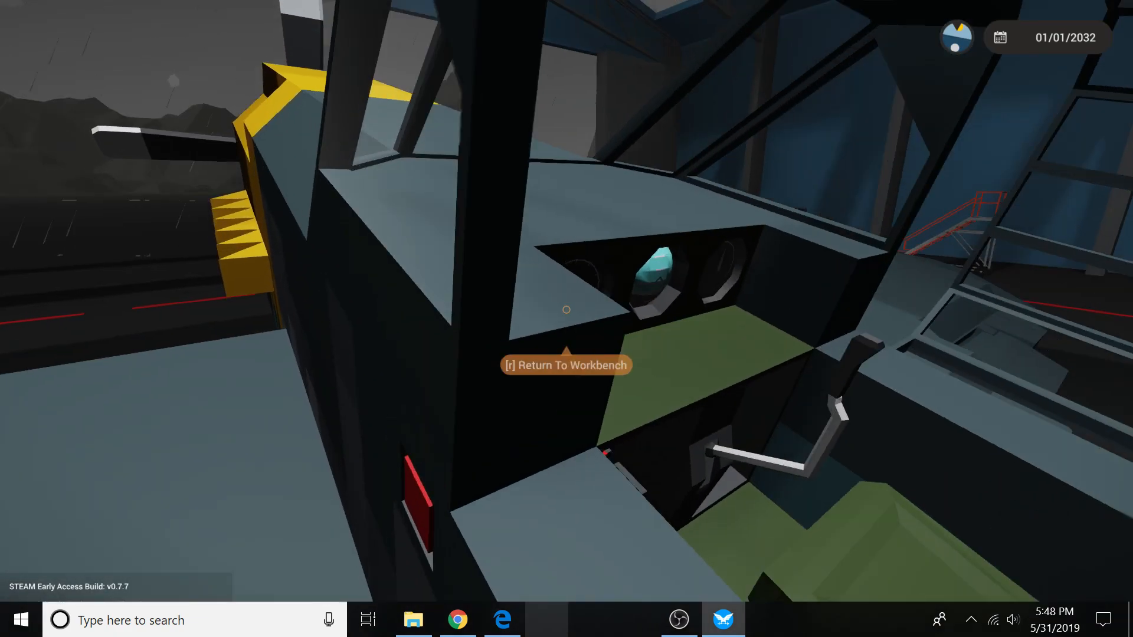
key("r")
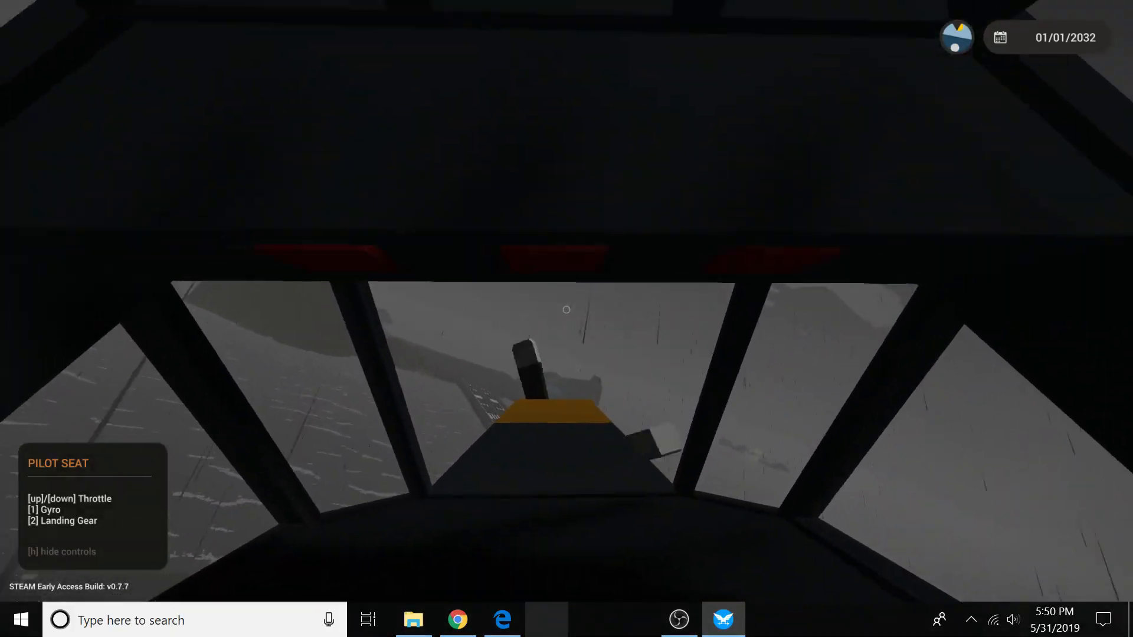
Step: Switch the BF 109's engine on from the pilot seat
key("e")
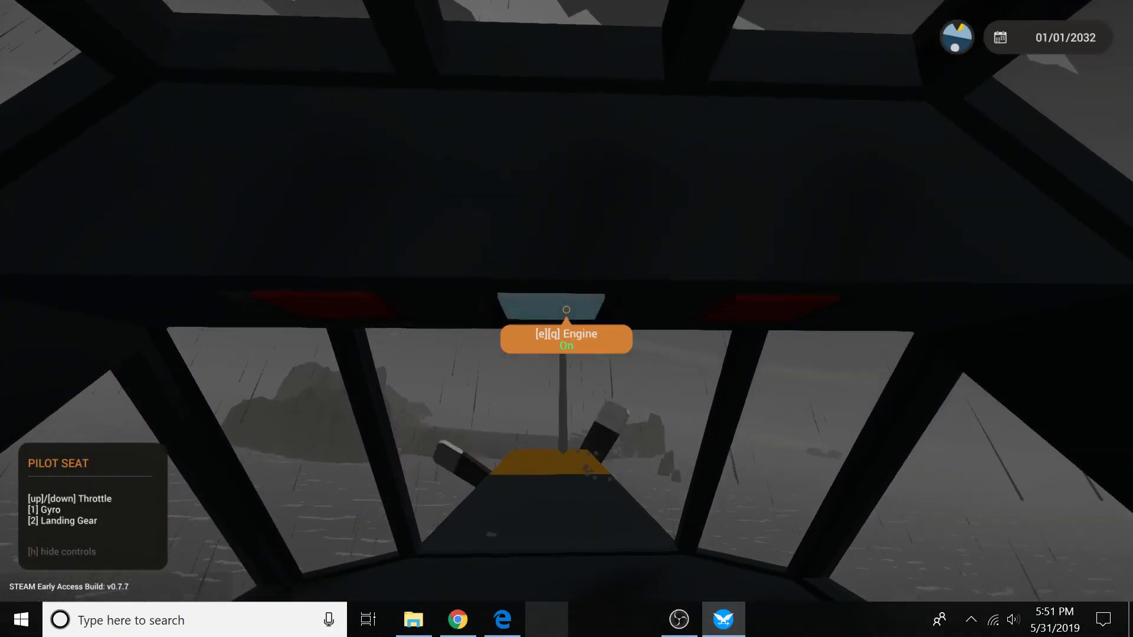